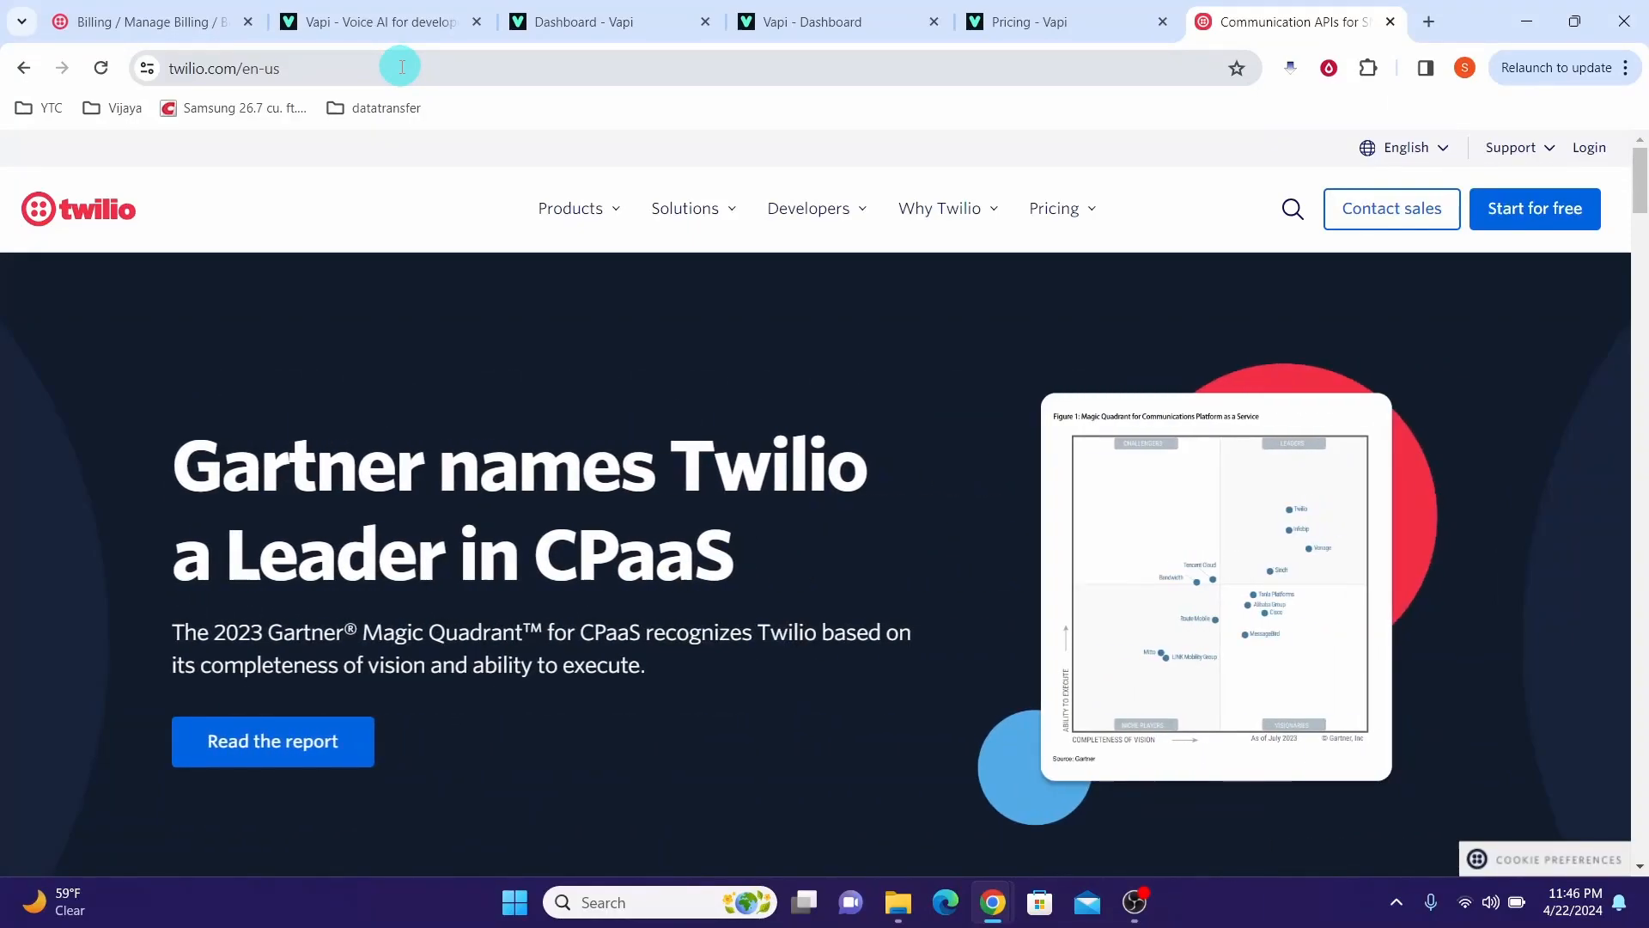
- Switch from the Twilio homepage to the Vapi dashboard showing Midas King Fast Food
click(373, 21)
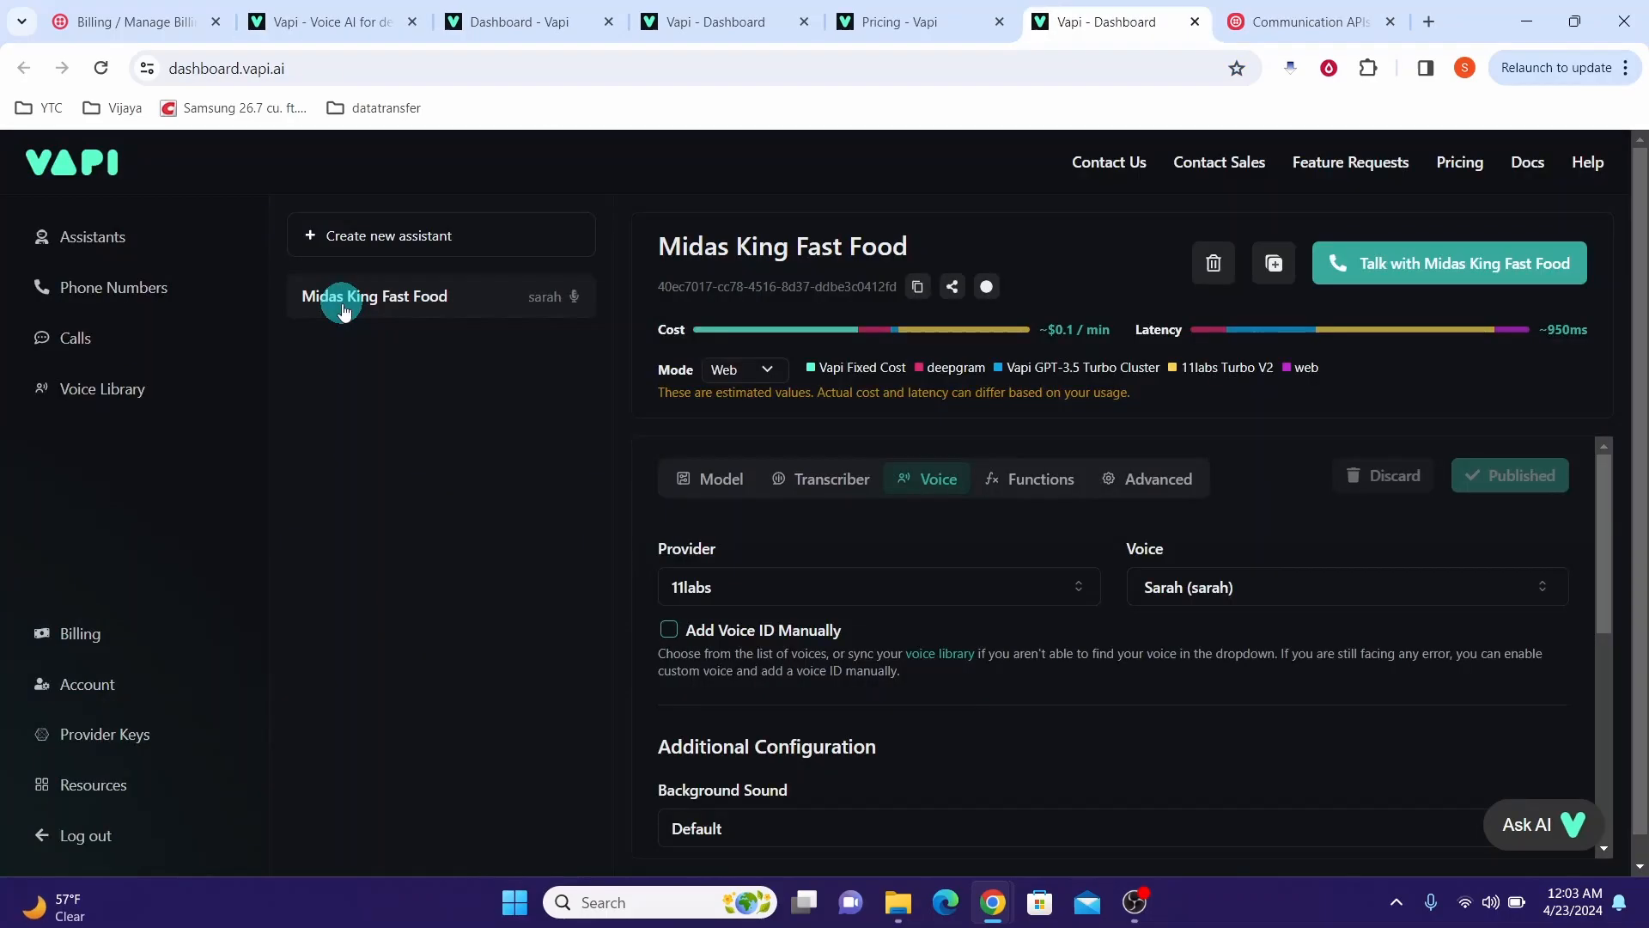
- Start importing an existing Twilio number from Vapi's Phone Numbers page
click(113, 287)
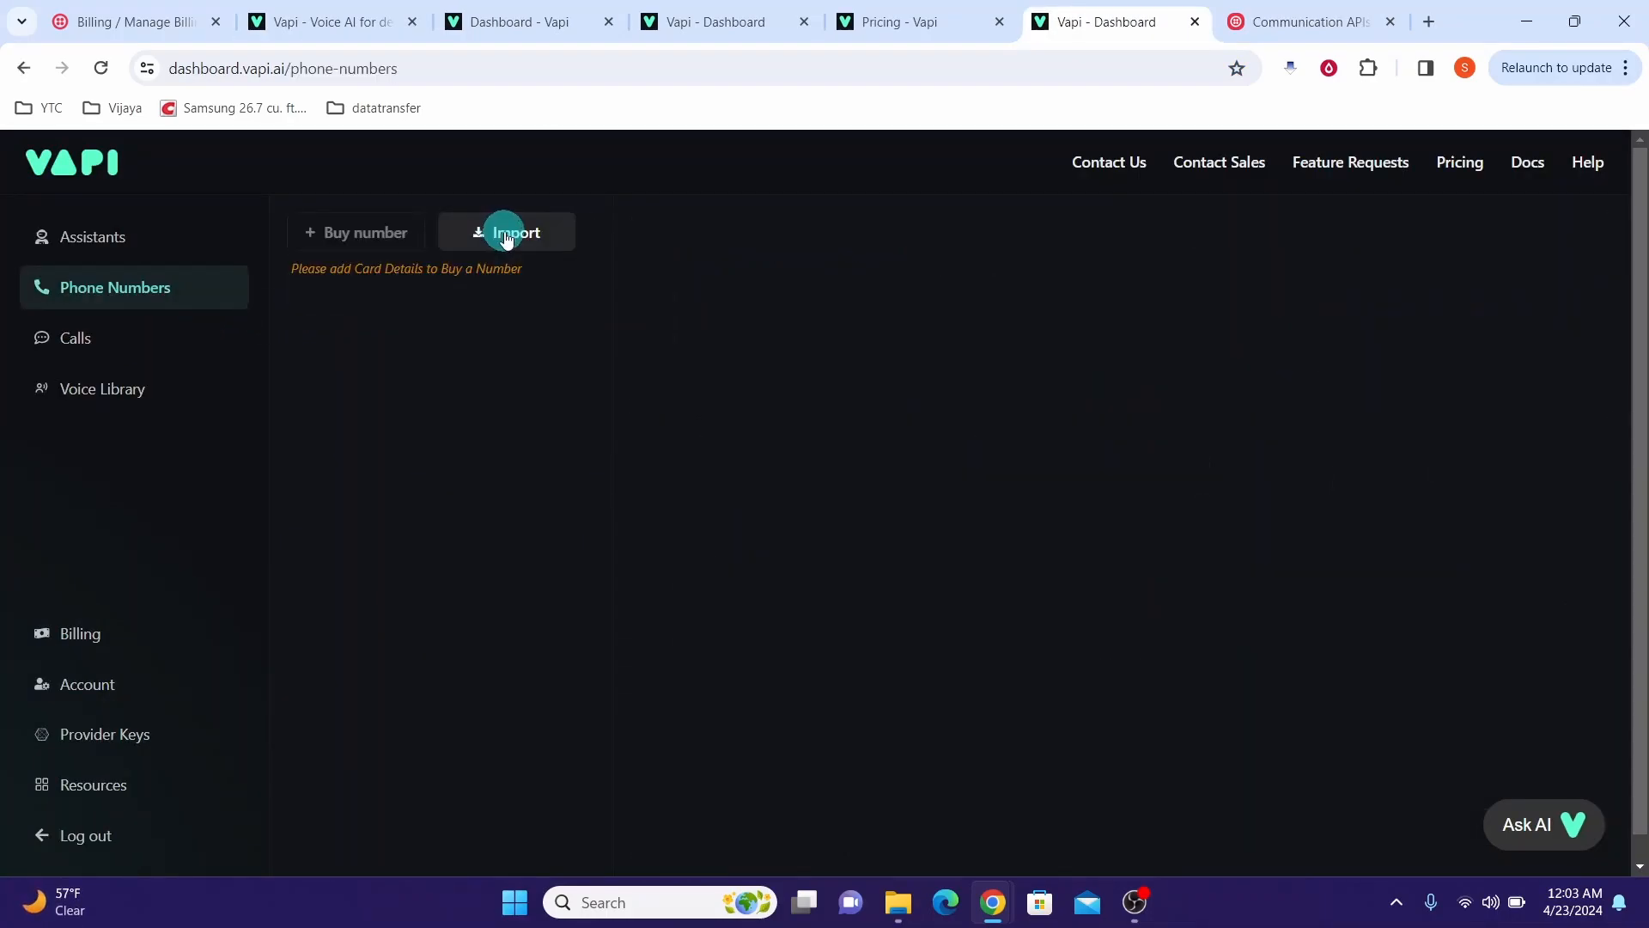
click(505, 232)
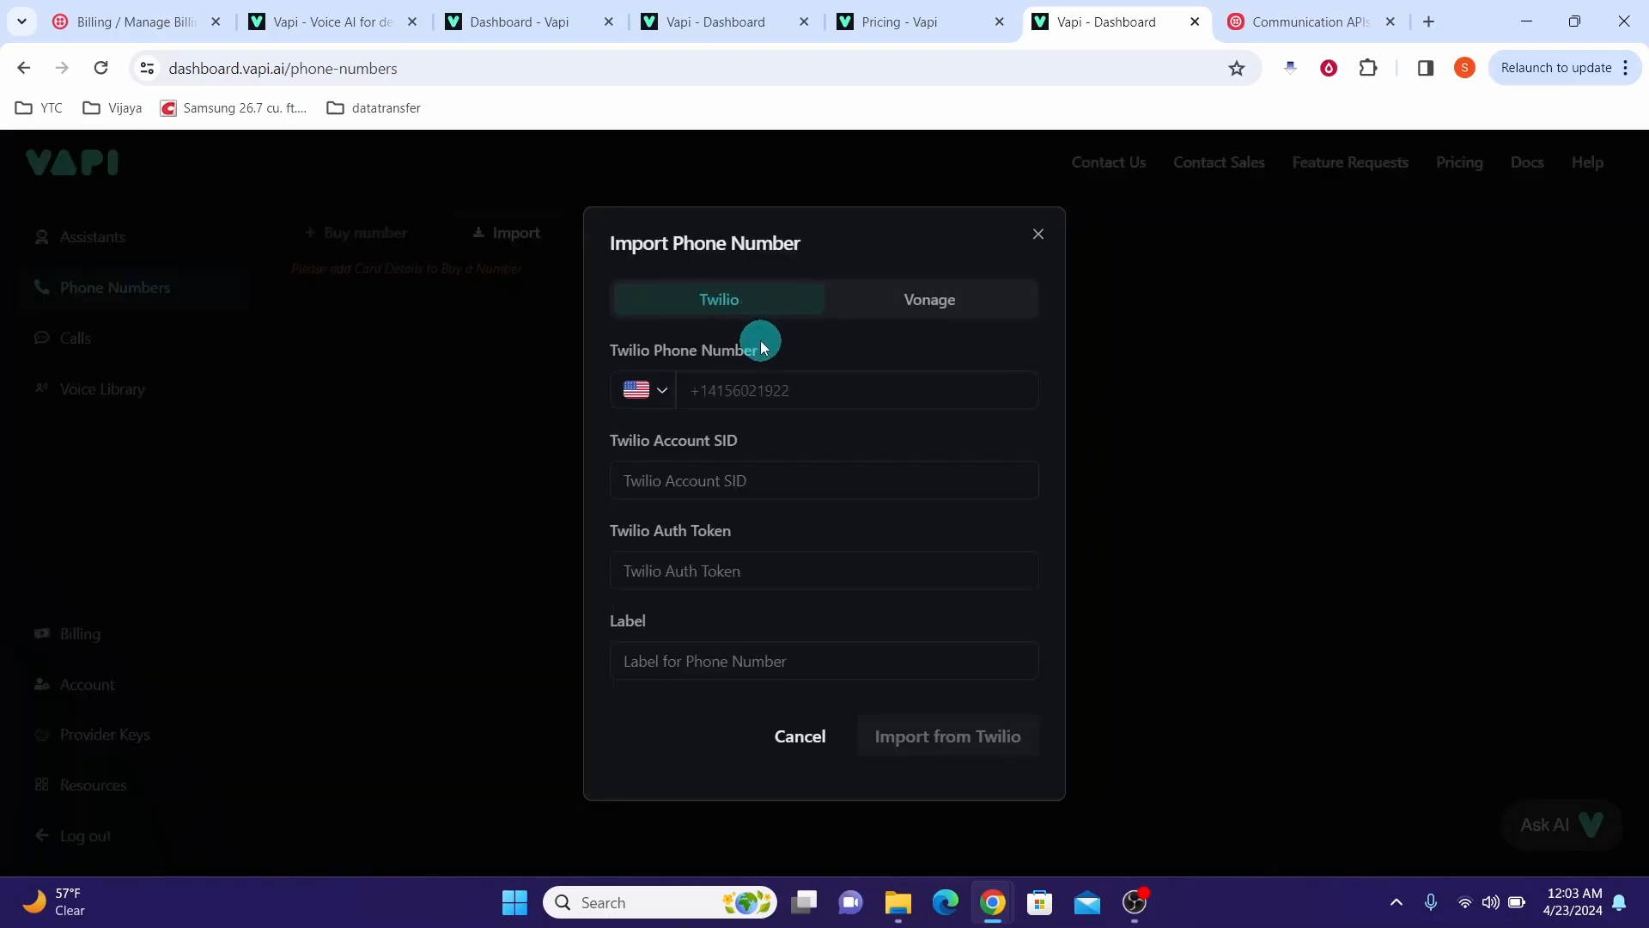
mouse_move(795, 304)
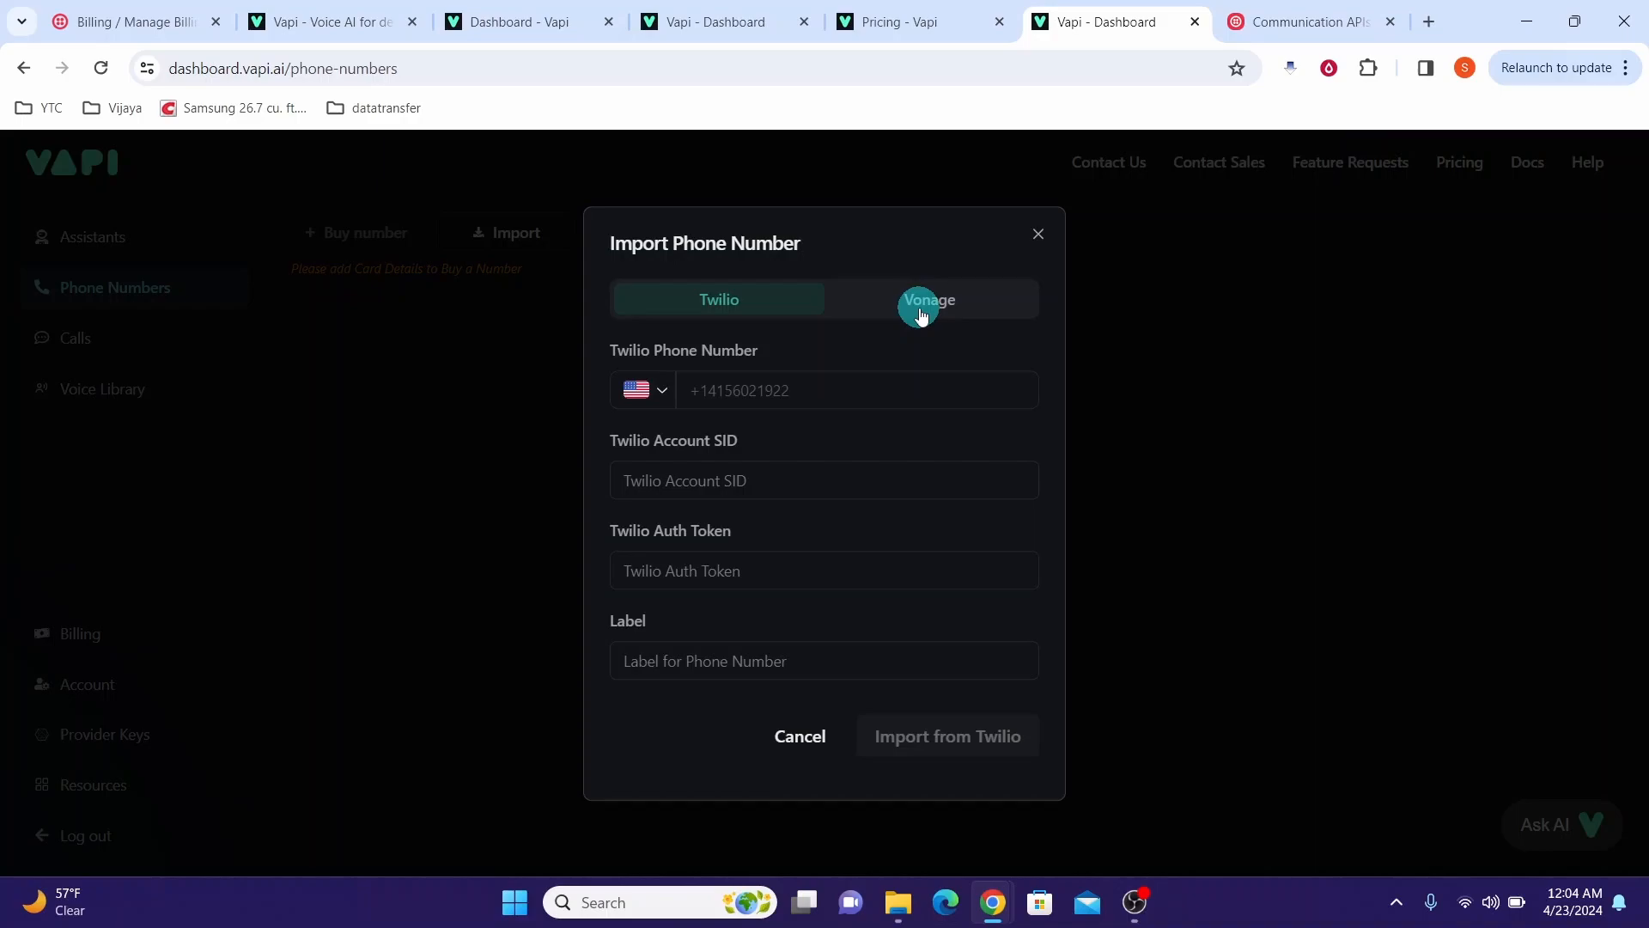
mouse_move(836, 433)
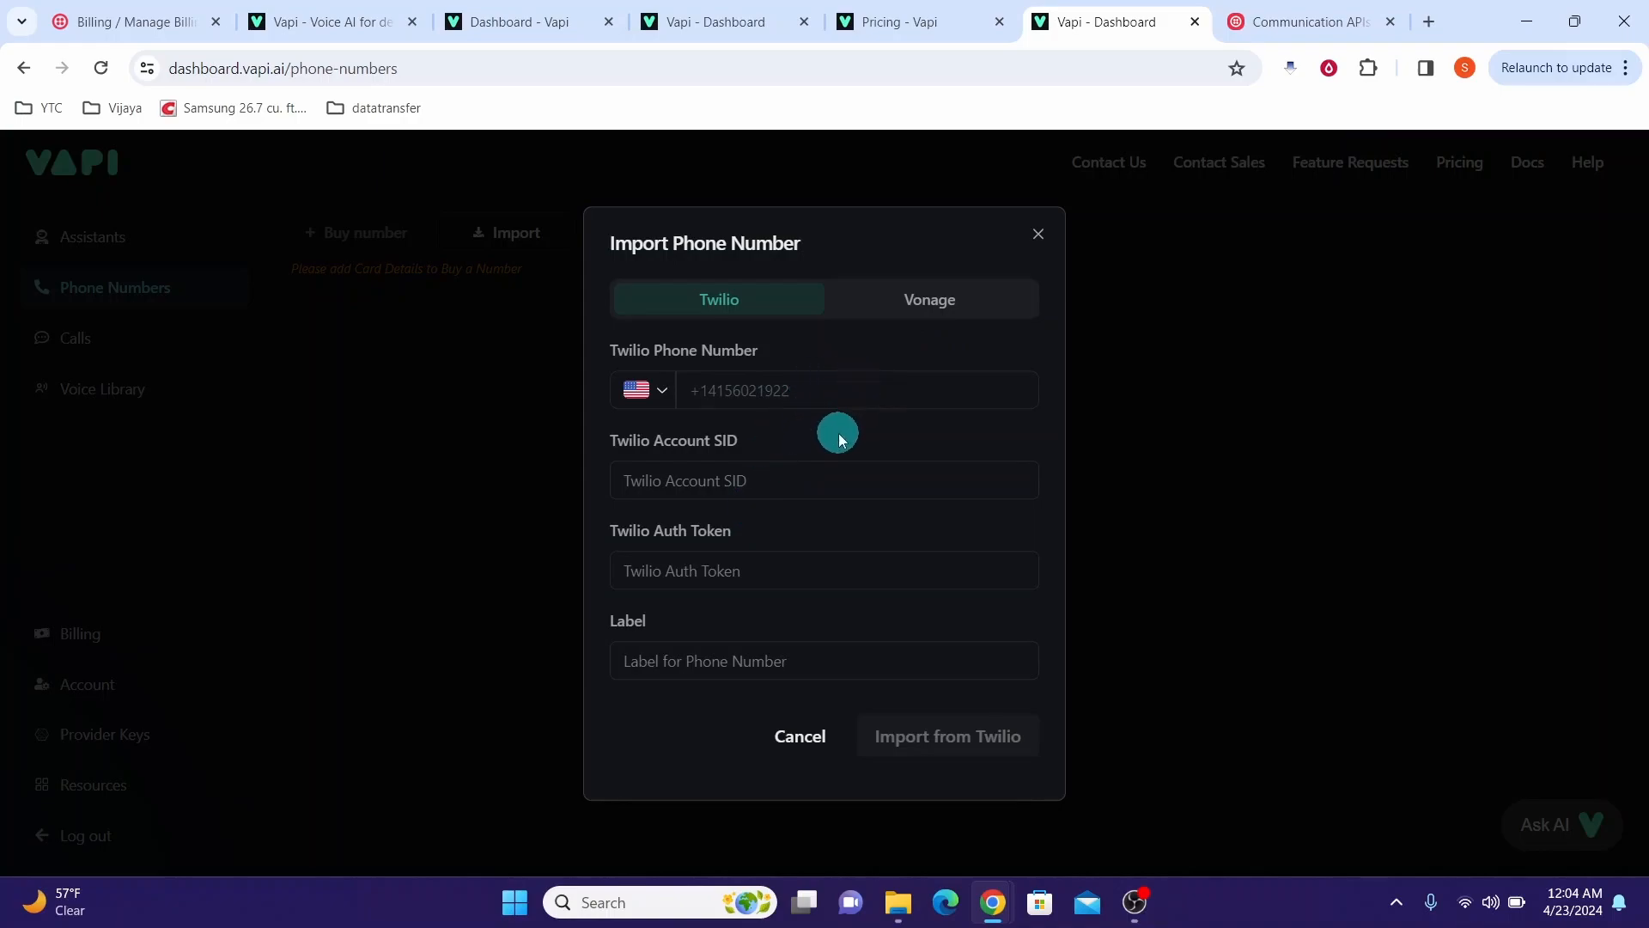
mouse_move(738, 536)
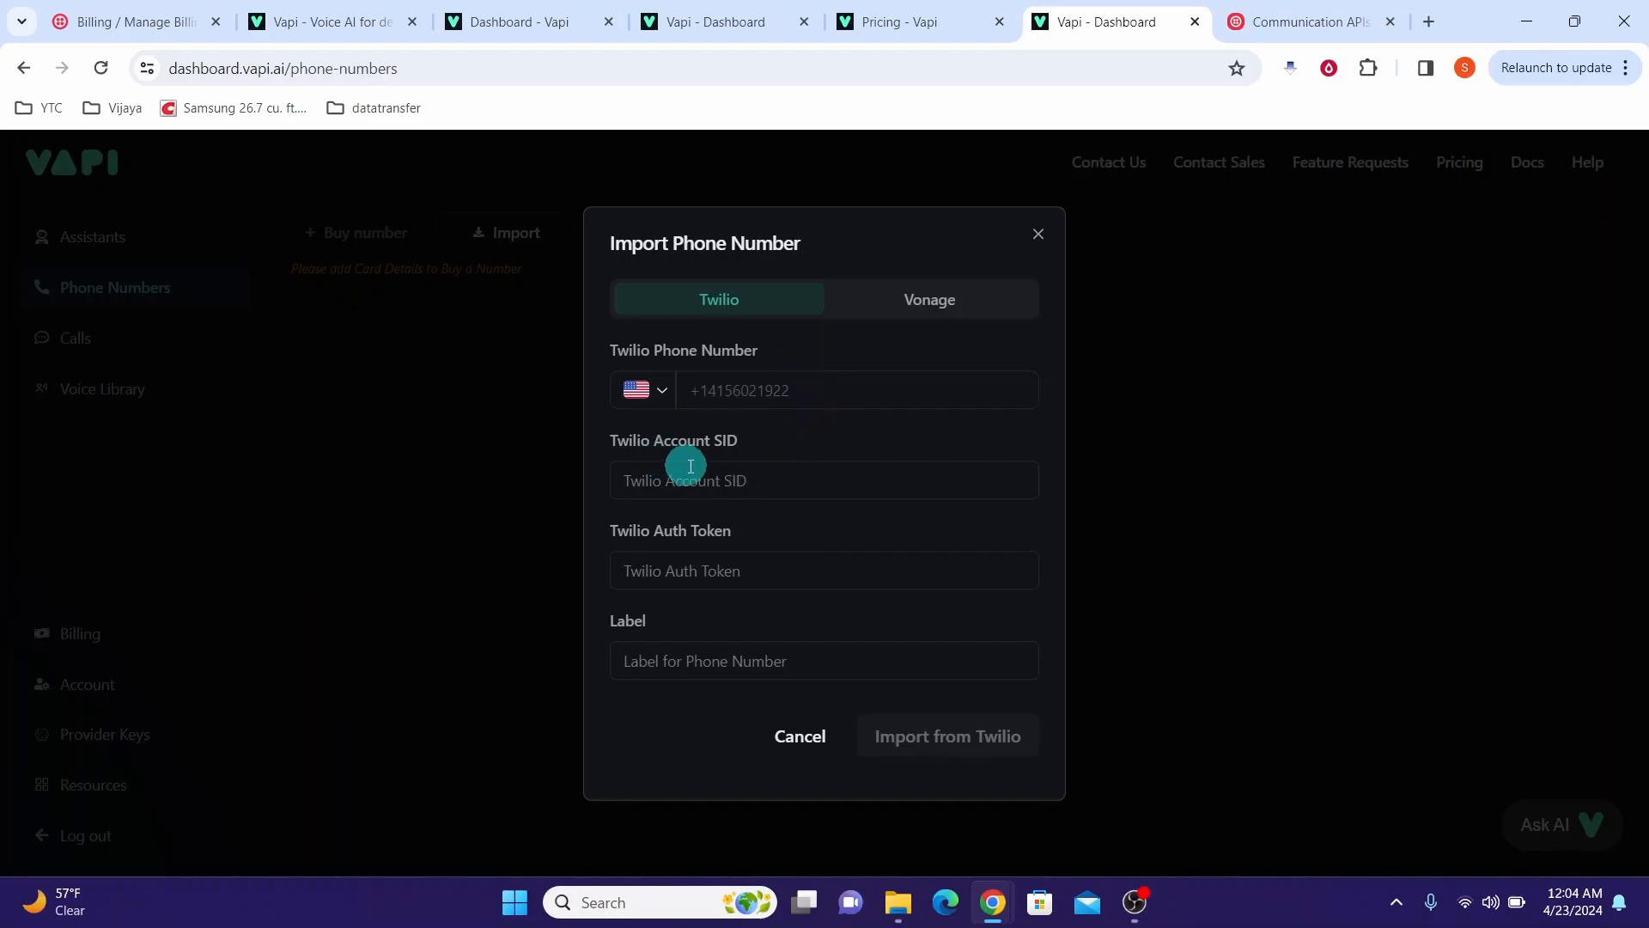
mouse_move(743, 537)
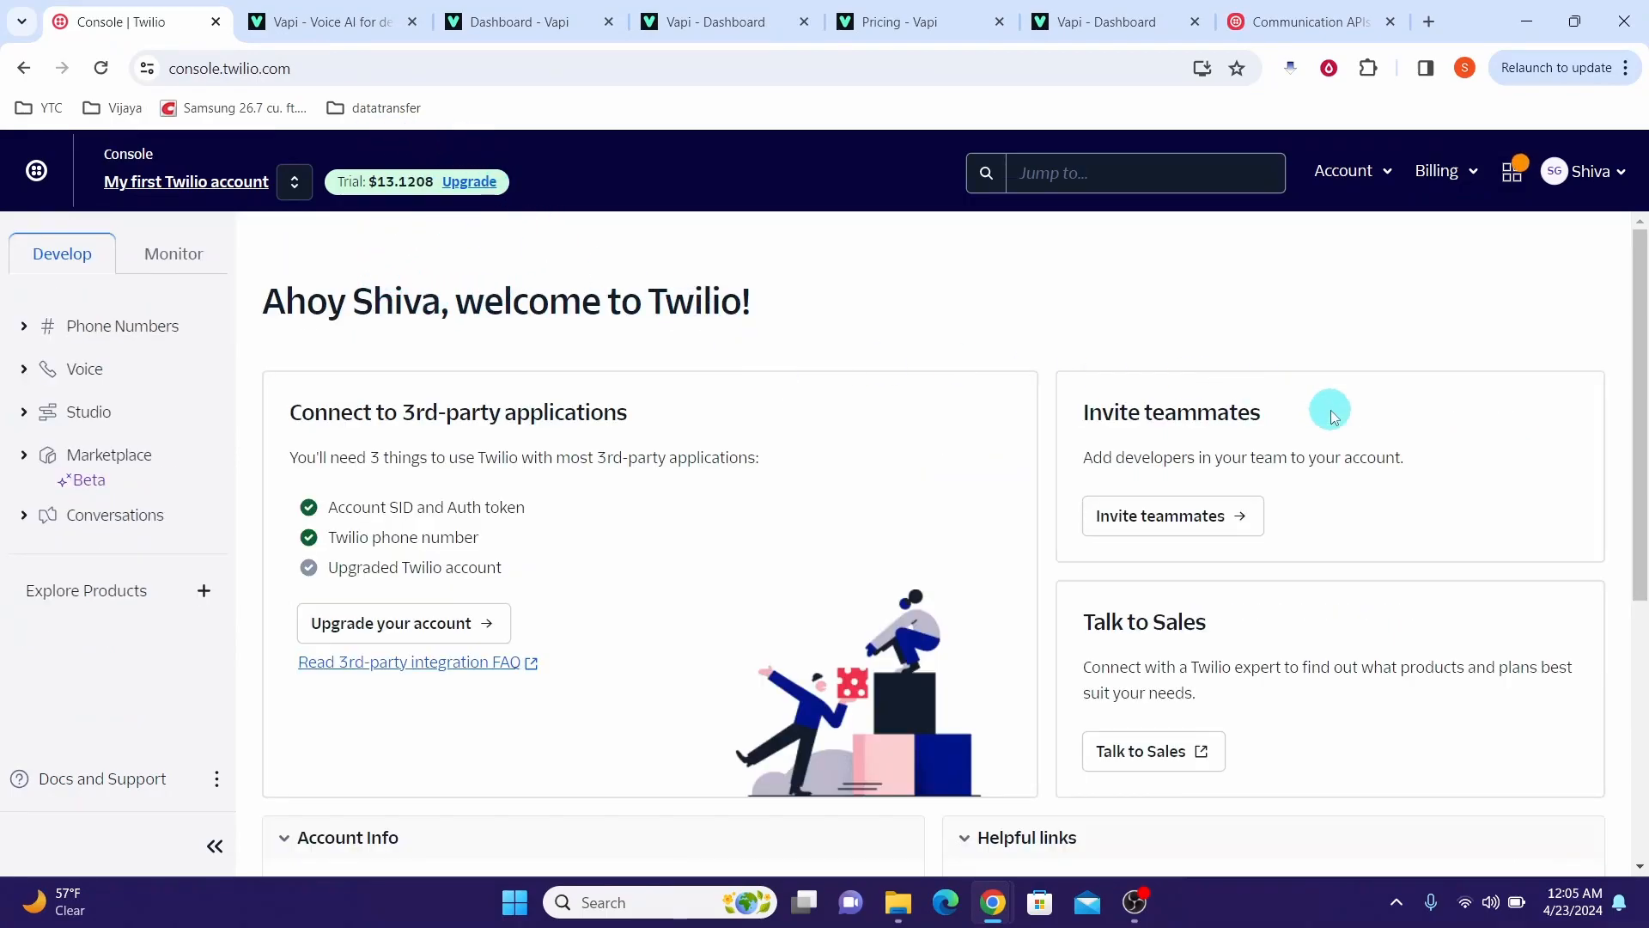
- Copy My Twilio phone number from the Account Info section of the Twilio Console
scroll(down, 3)
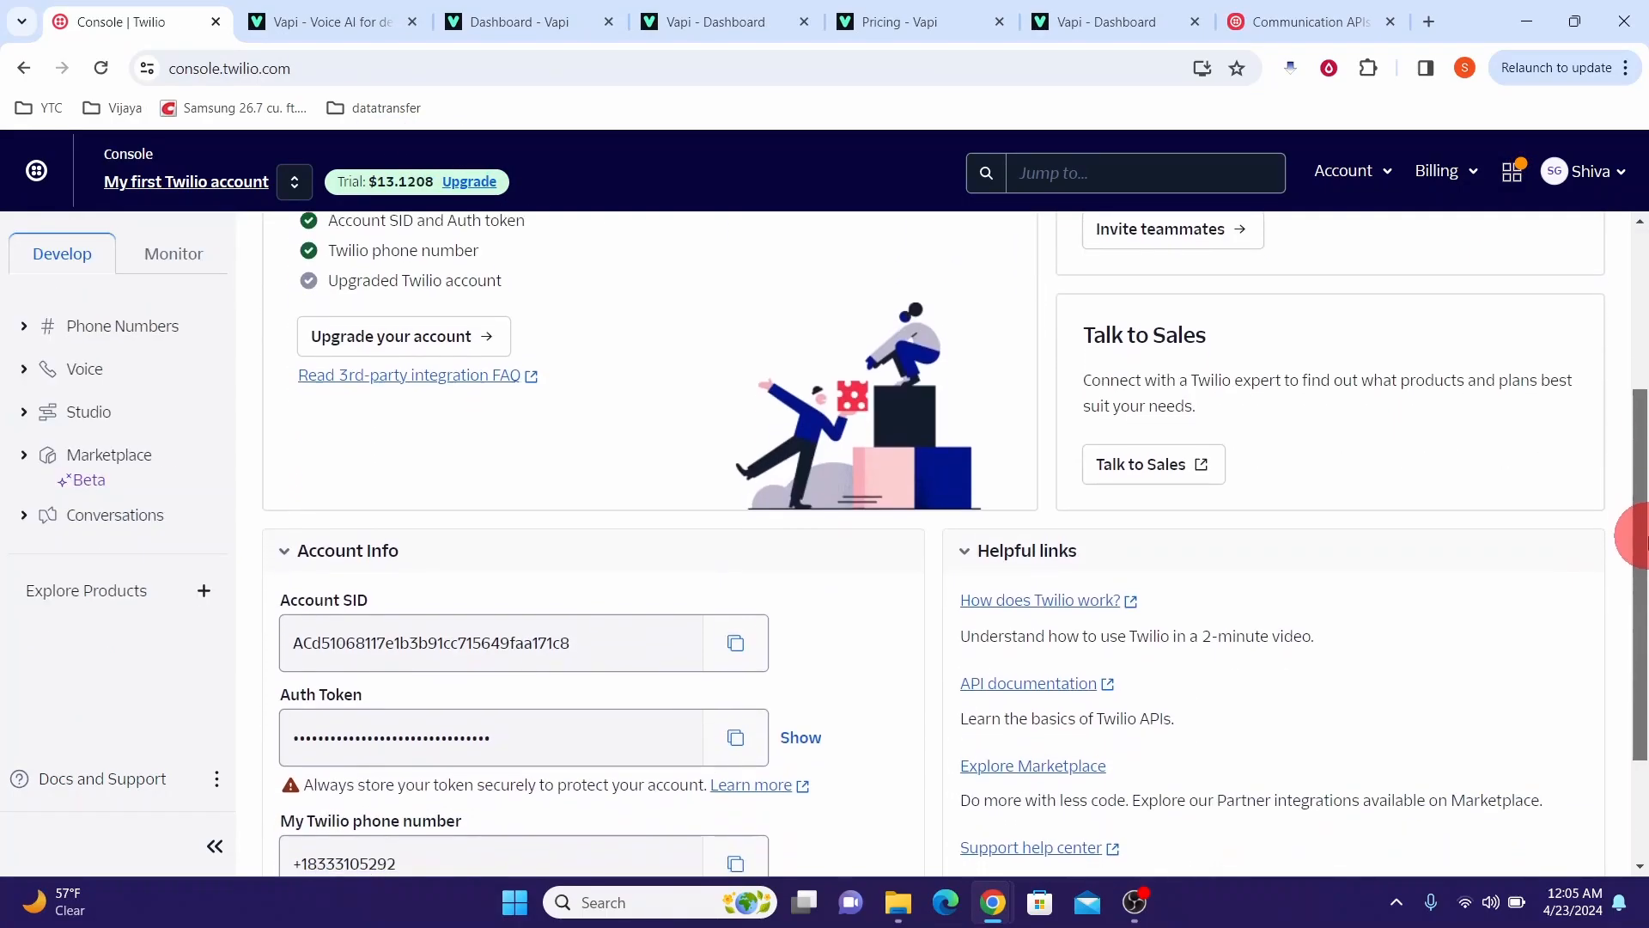
scroll(down, 3)
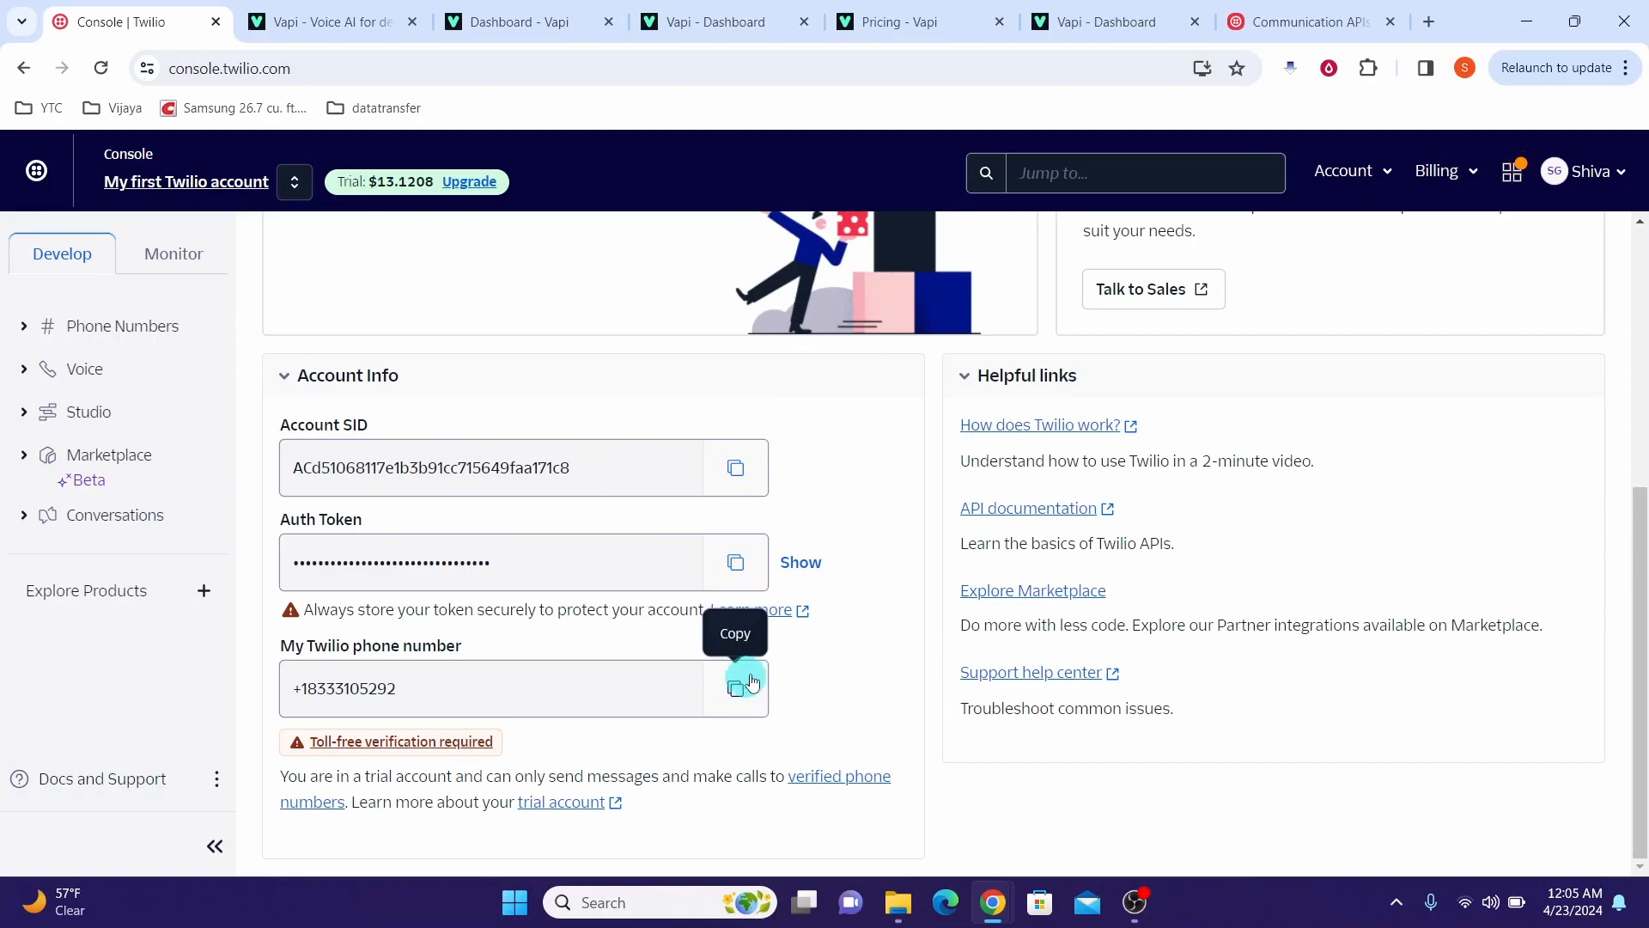
click(735, 687)
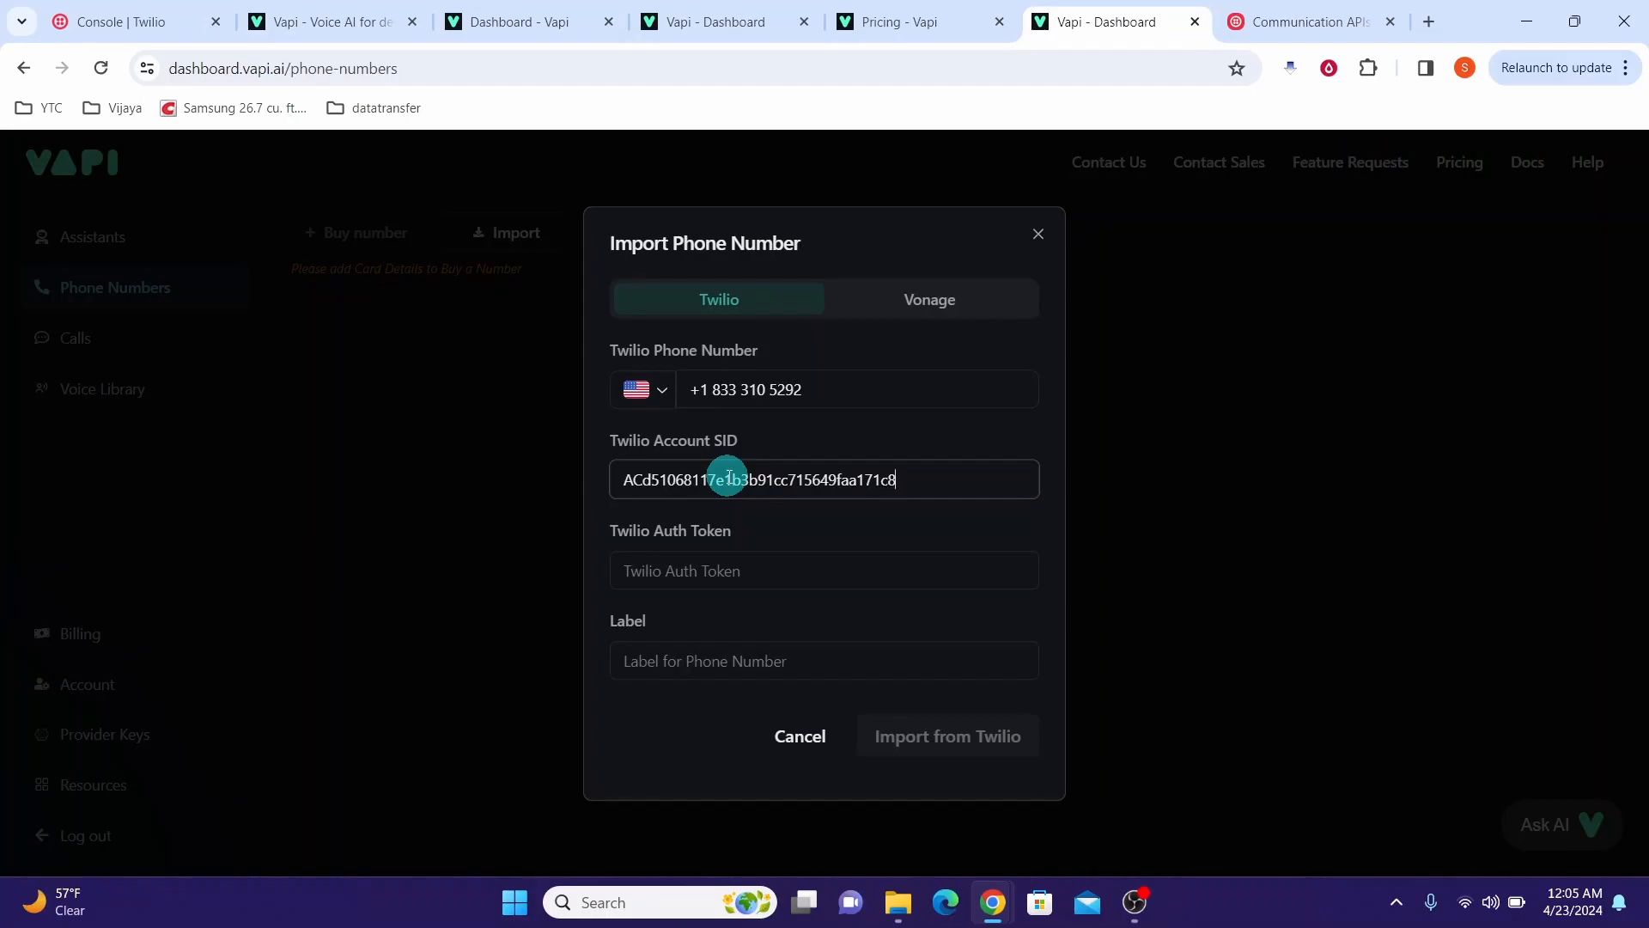
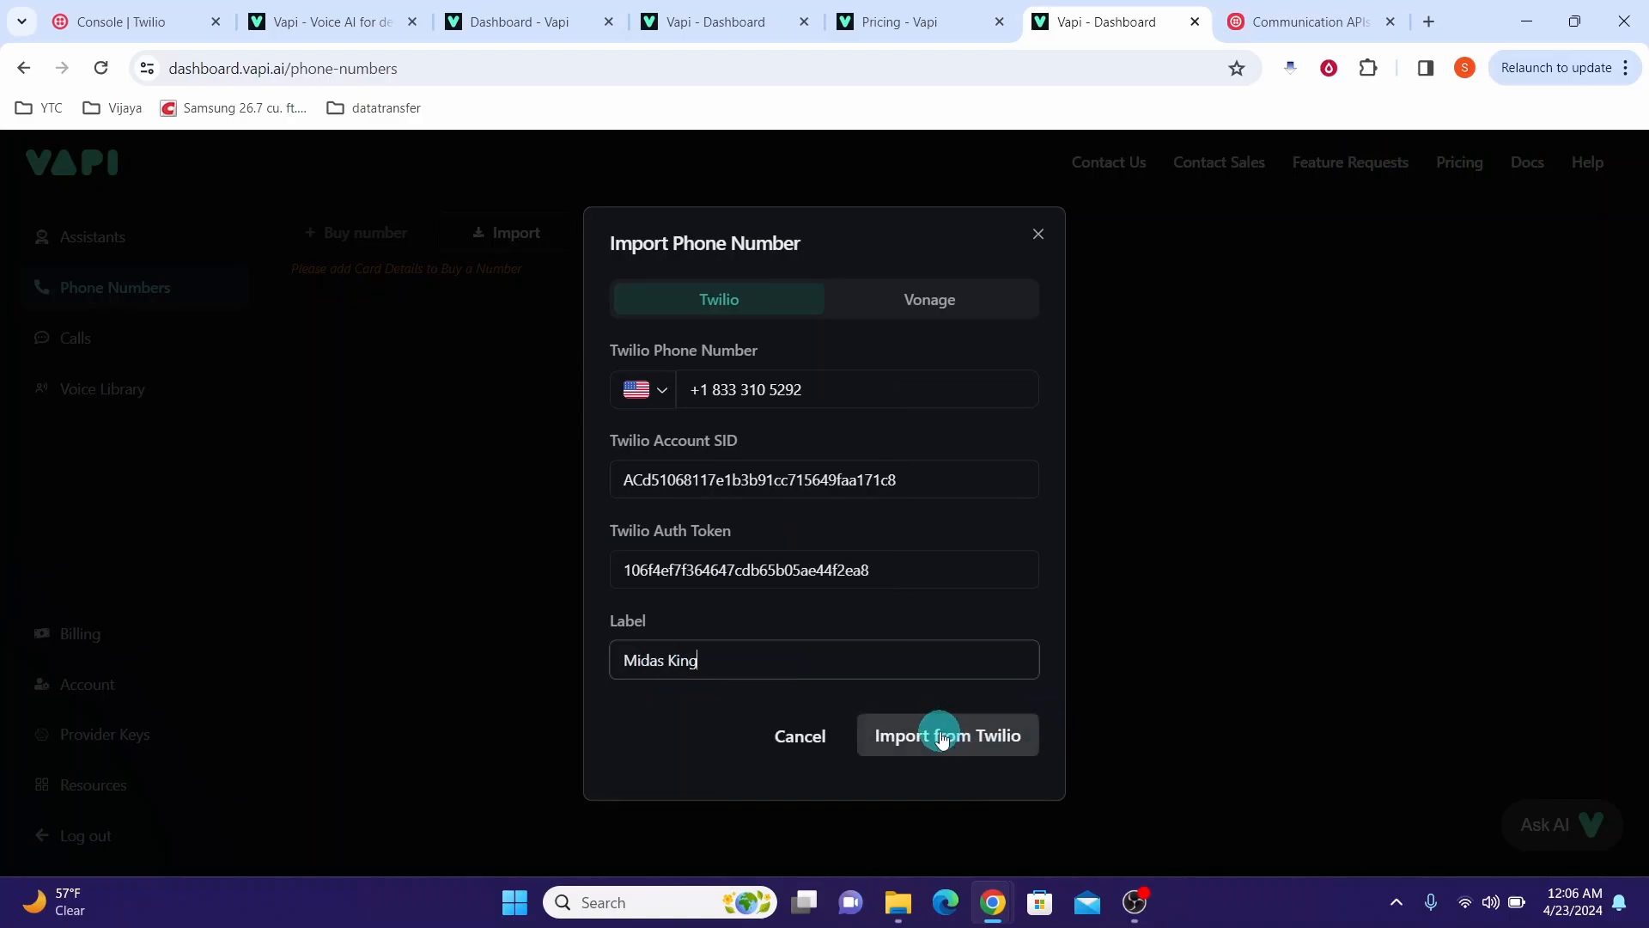
- Import the Midas King number and assign Midas King Fast Food as its inbound assistant
click(945, 733)
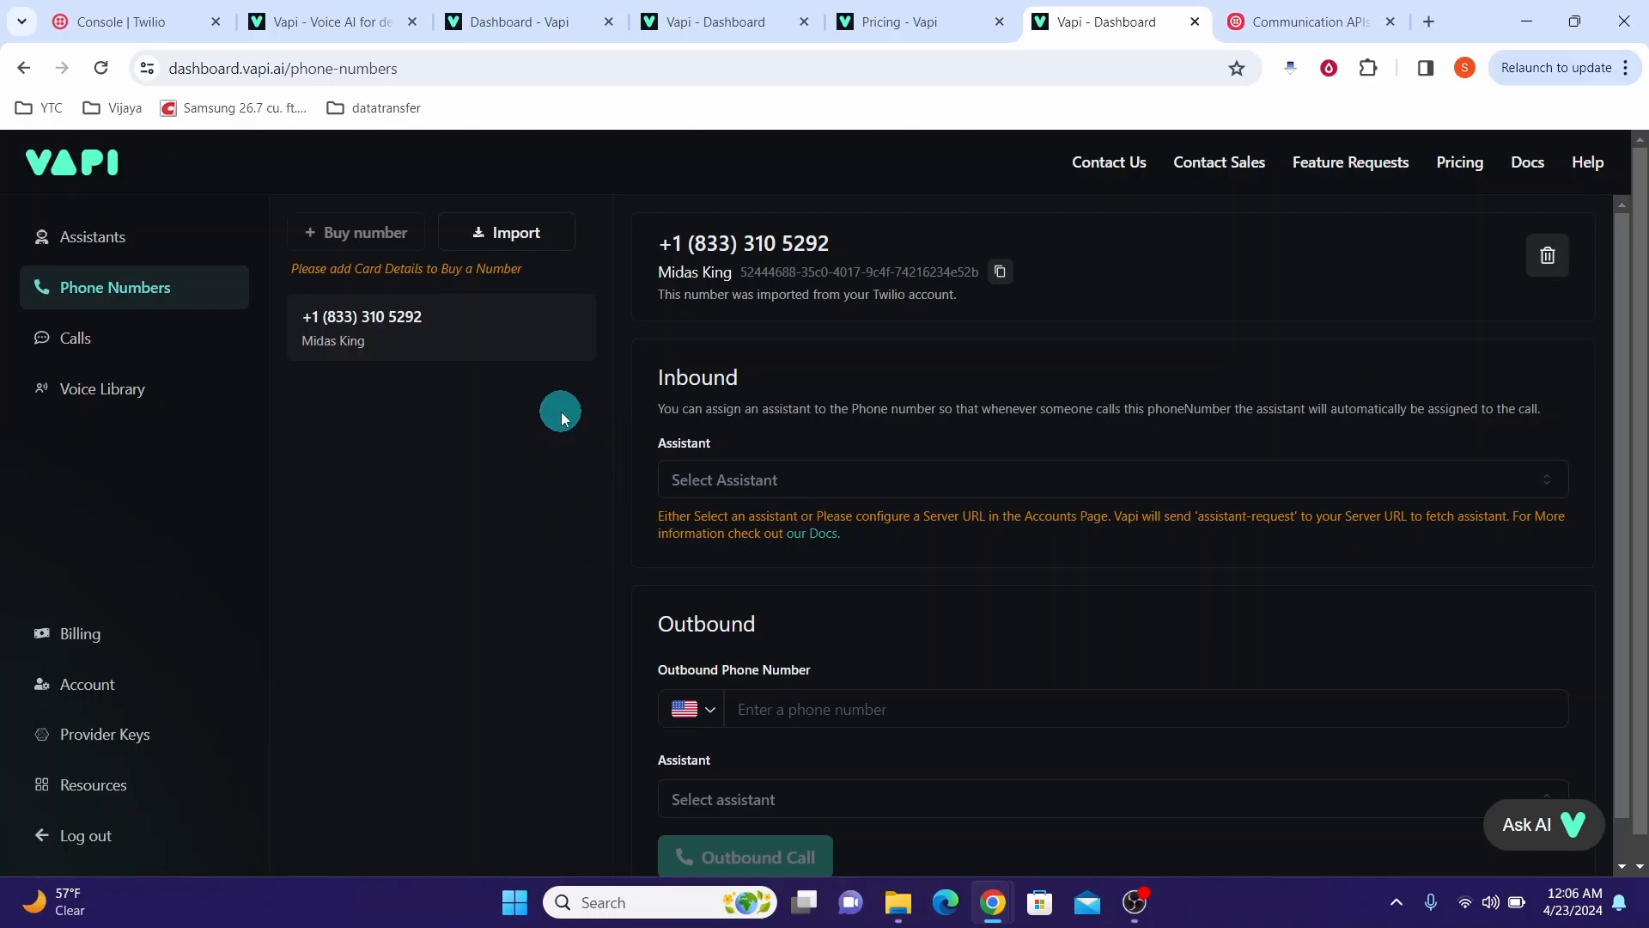
mouse_move(782, 287)
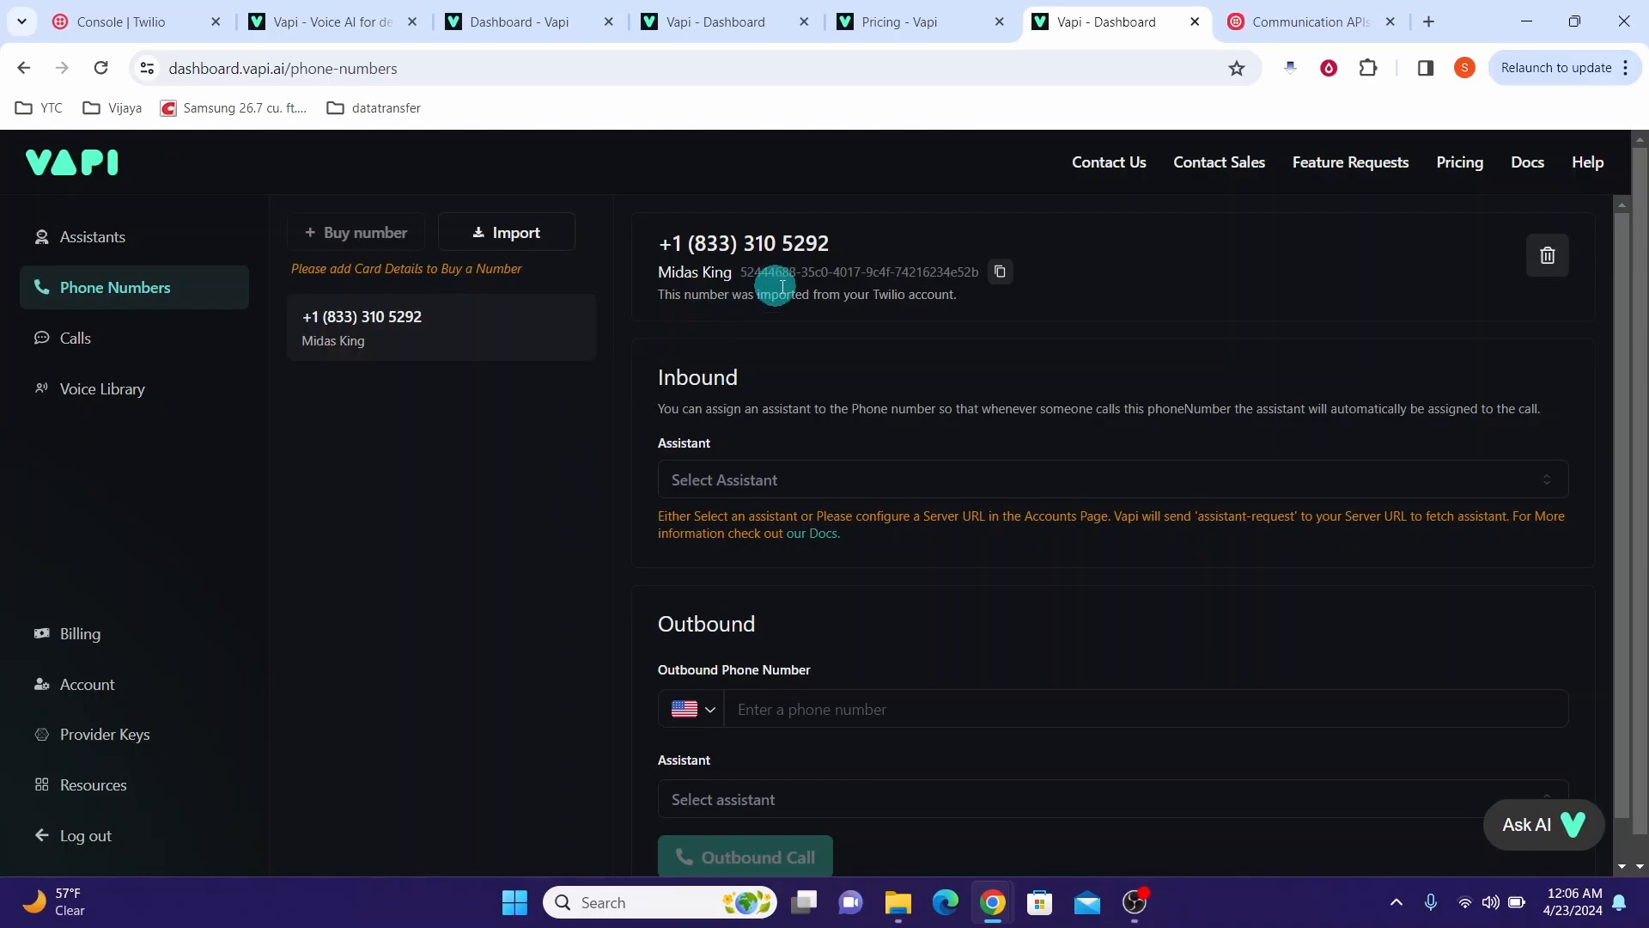
mouse_move(752, 634)
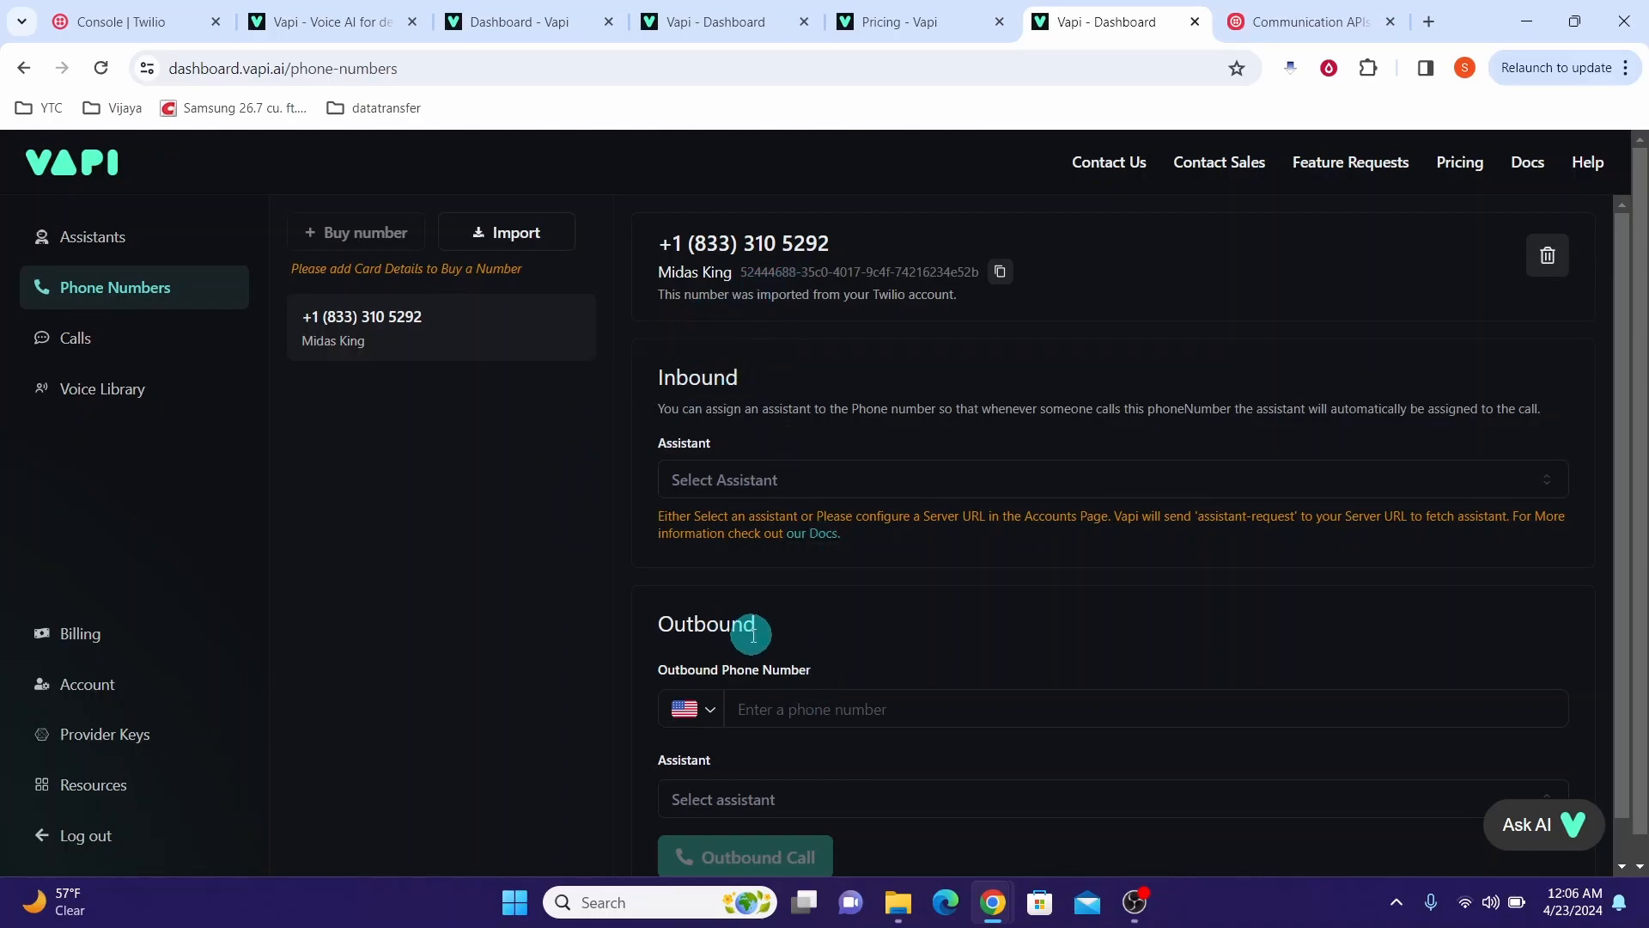
mouse_move(734, 376)
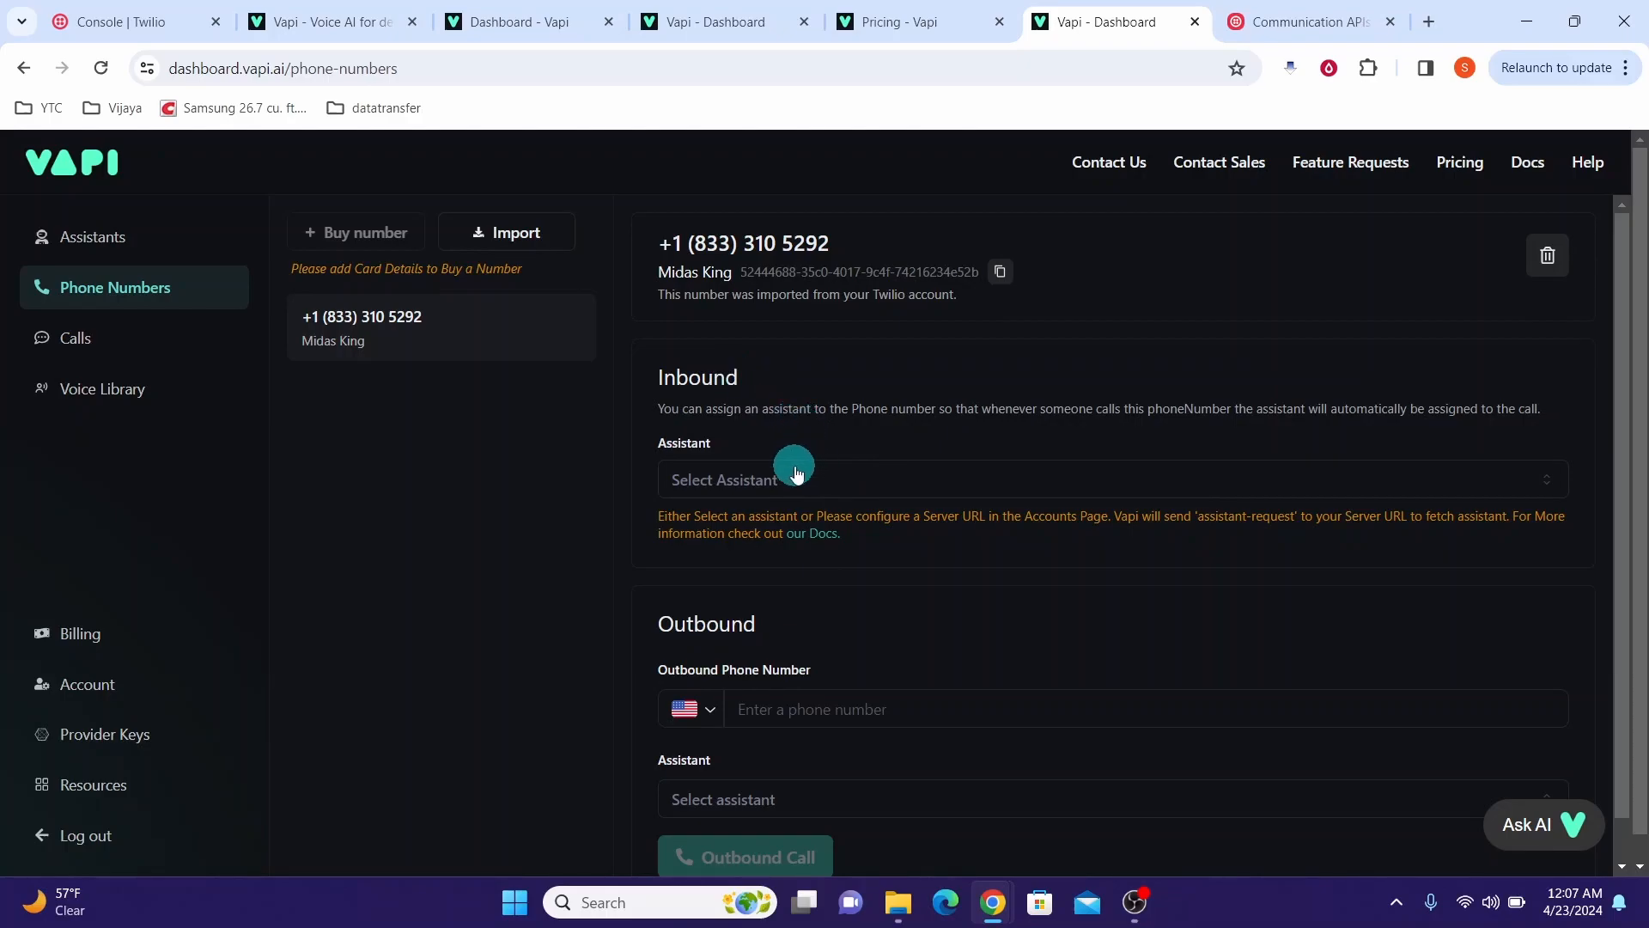
mouse_move(802, 649)
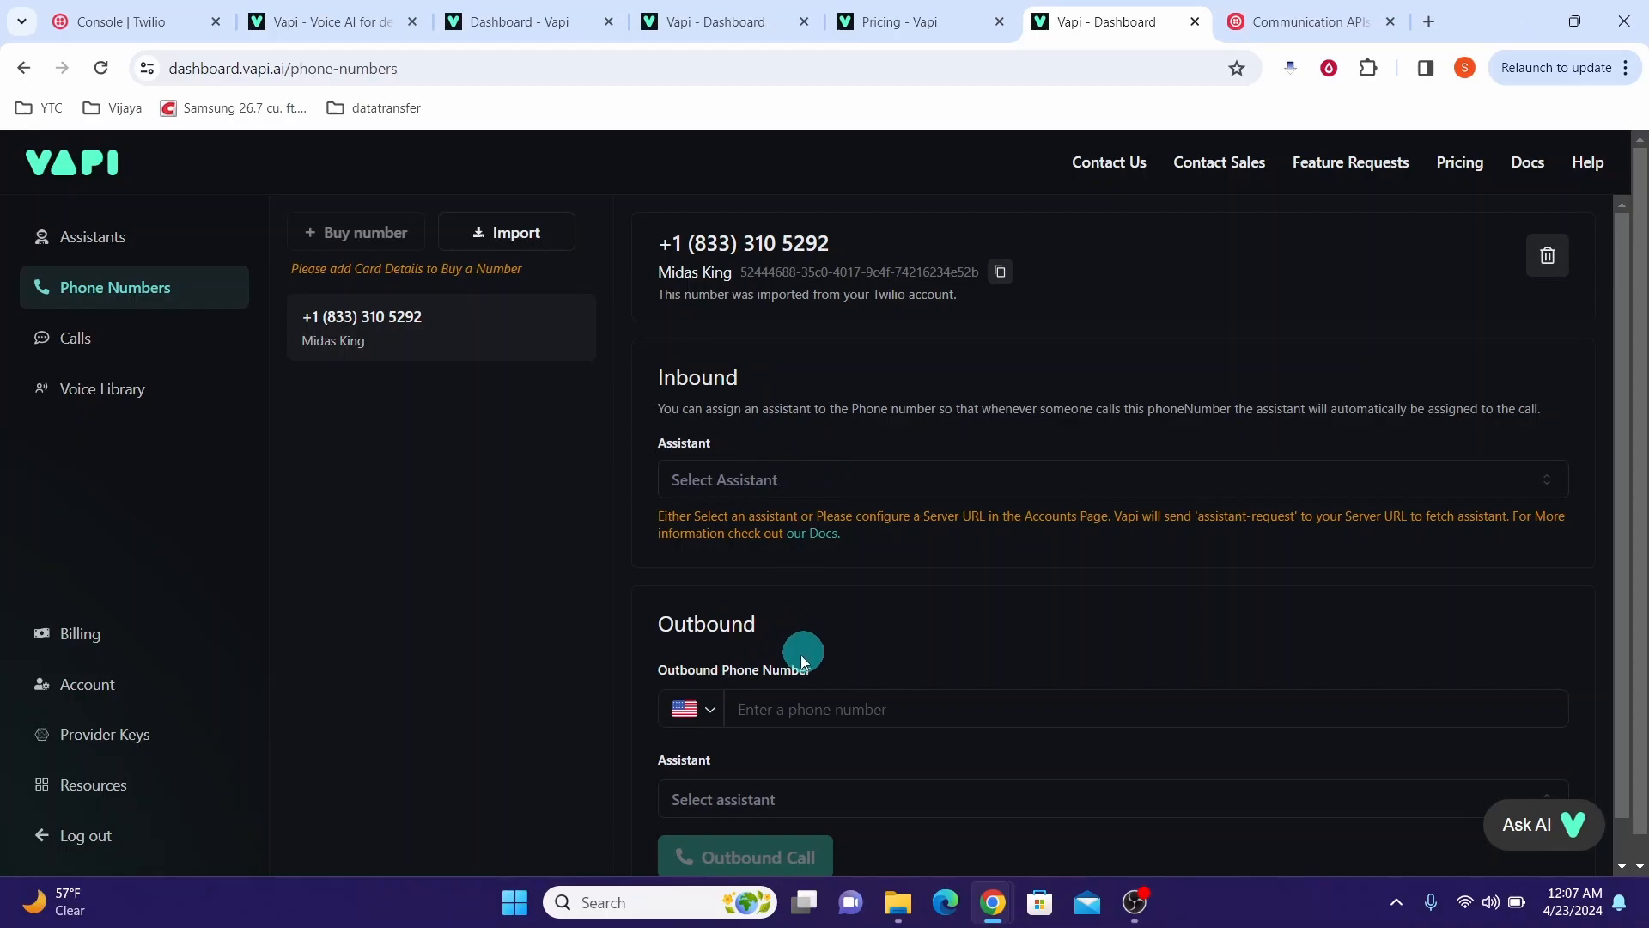
click(1099, 480)
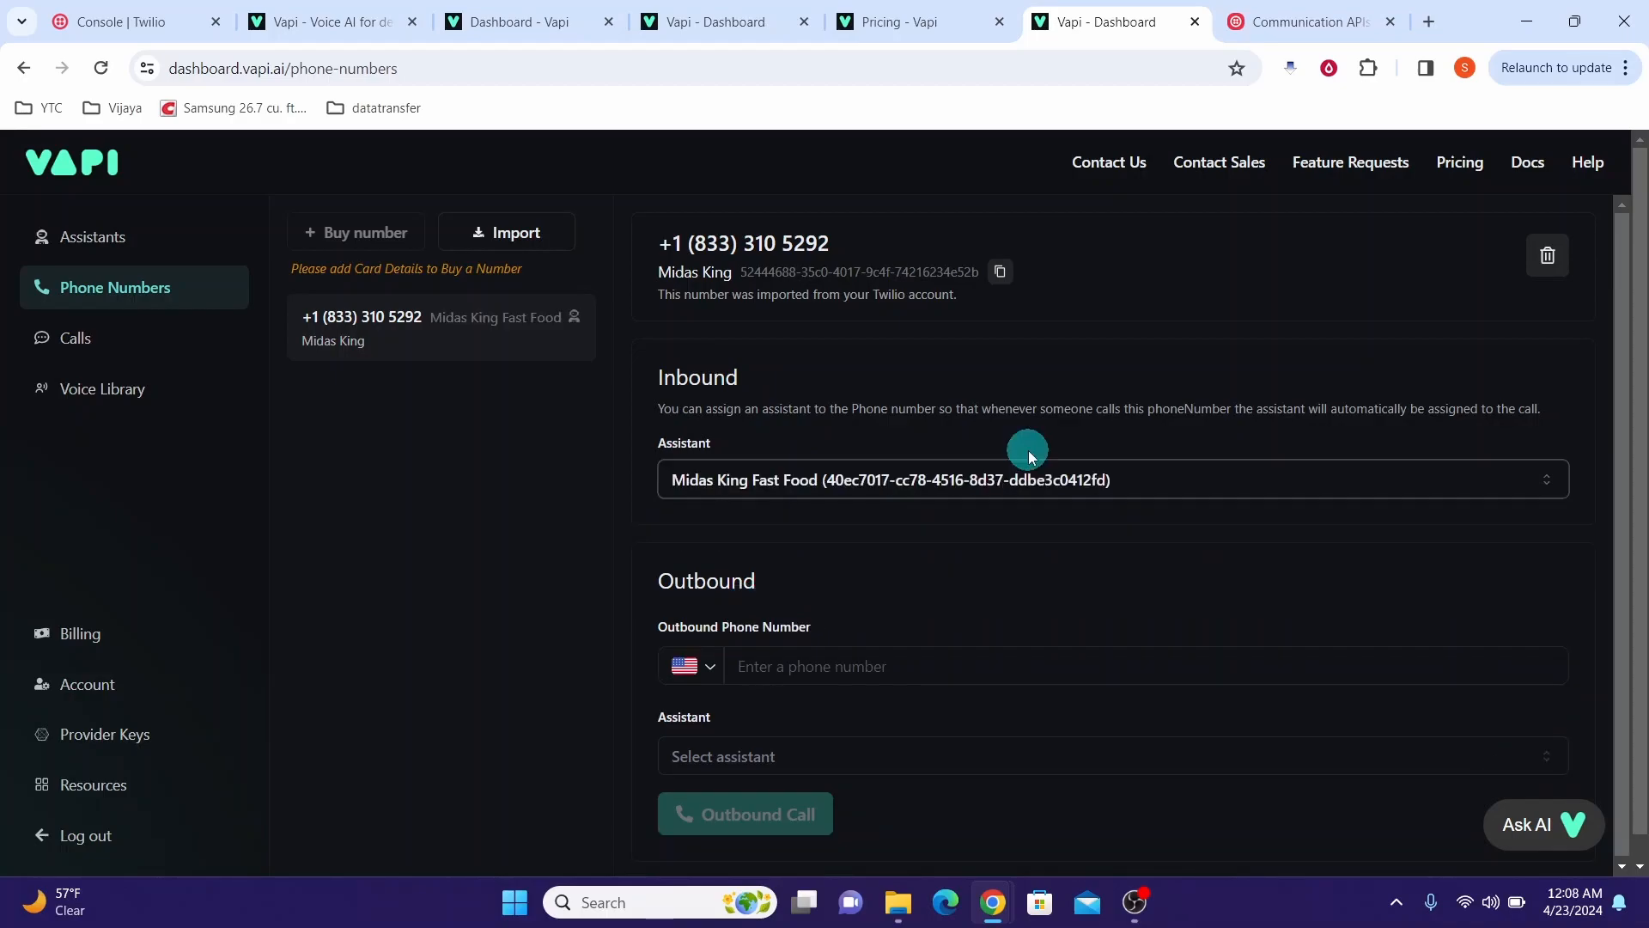